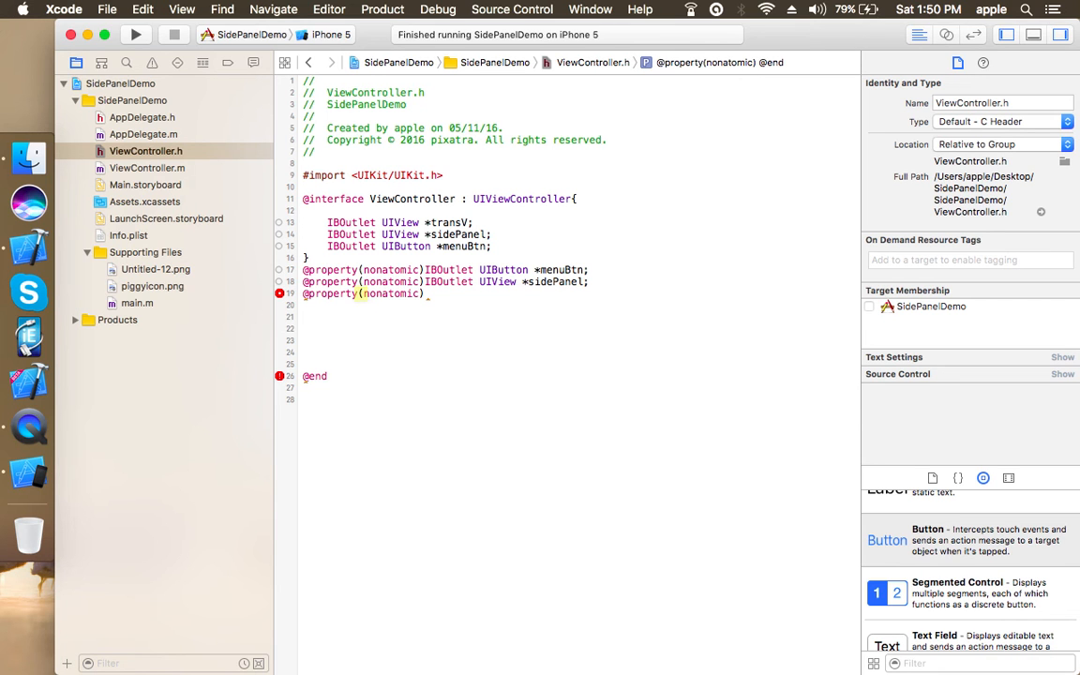
- Open ViewController.m from the Project Navigator
click(146, 168)
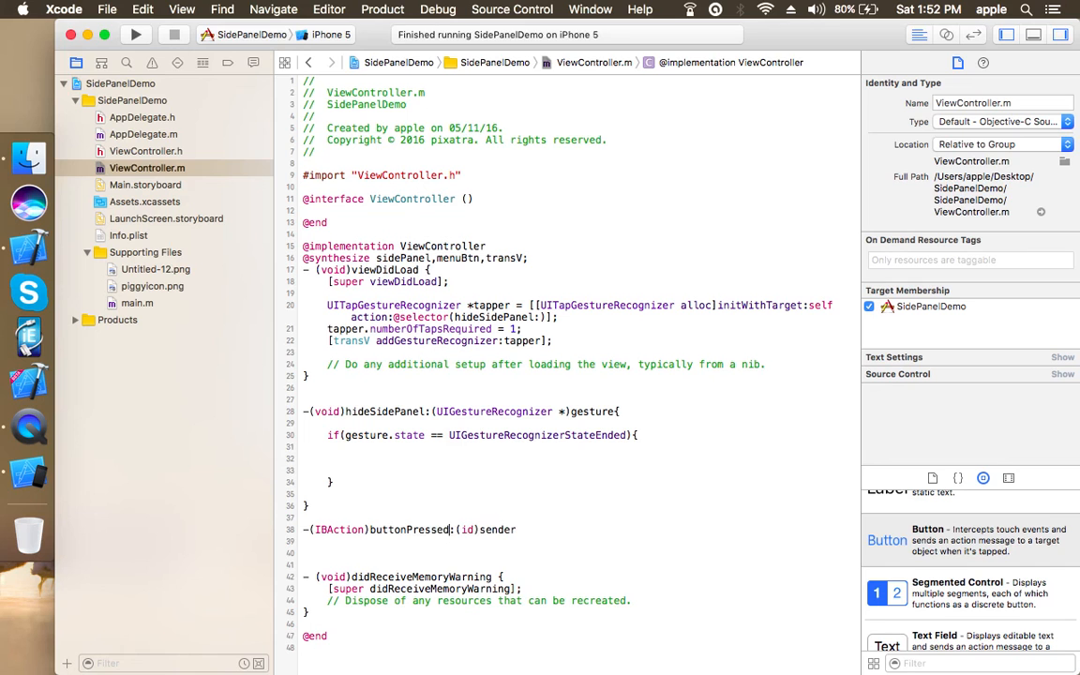
- Add a new line while writing the hideSidePanel method and buttonPressed action stub
key(return)
text([transV setHidden:YES];)
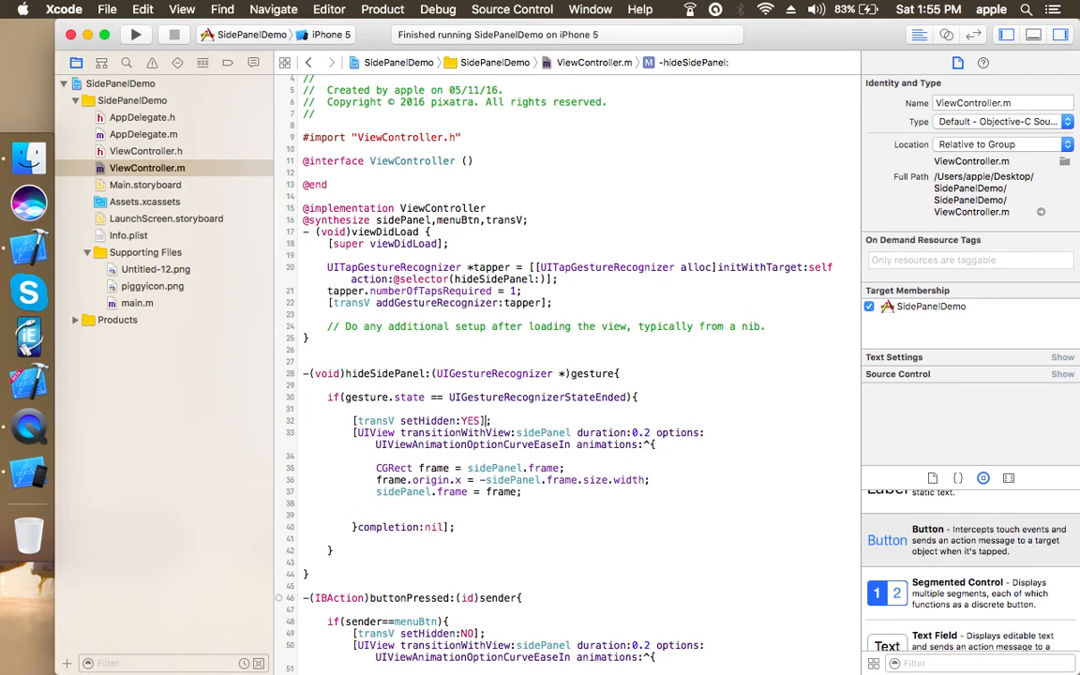
- Open Main.storyboard from the Project Navigator
click(146, 185)
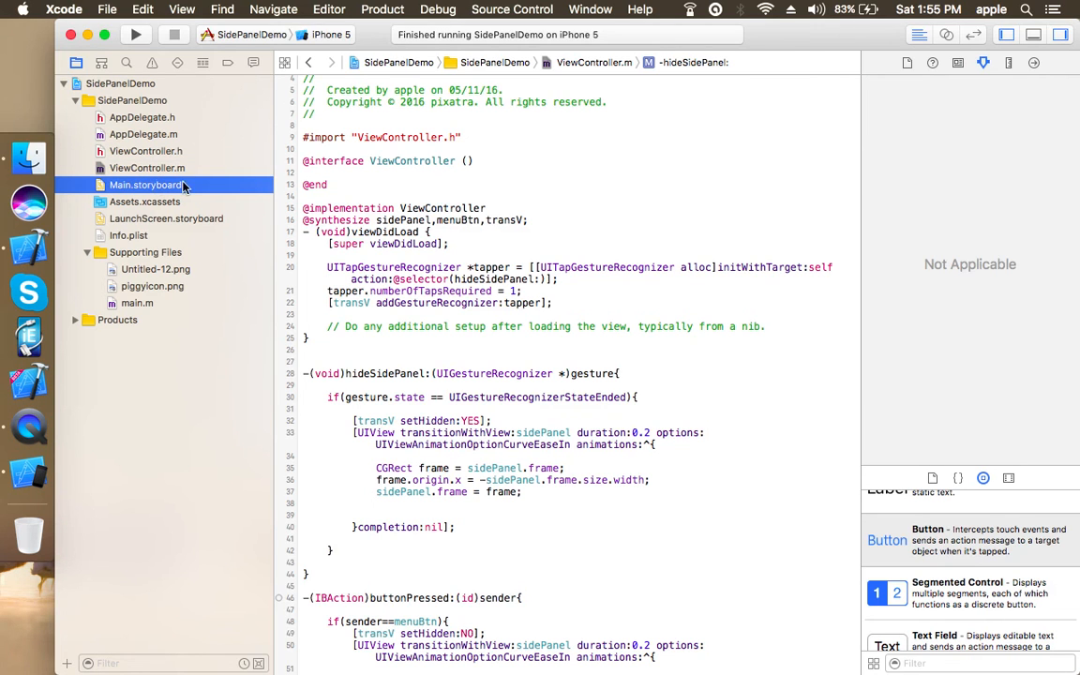